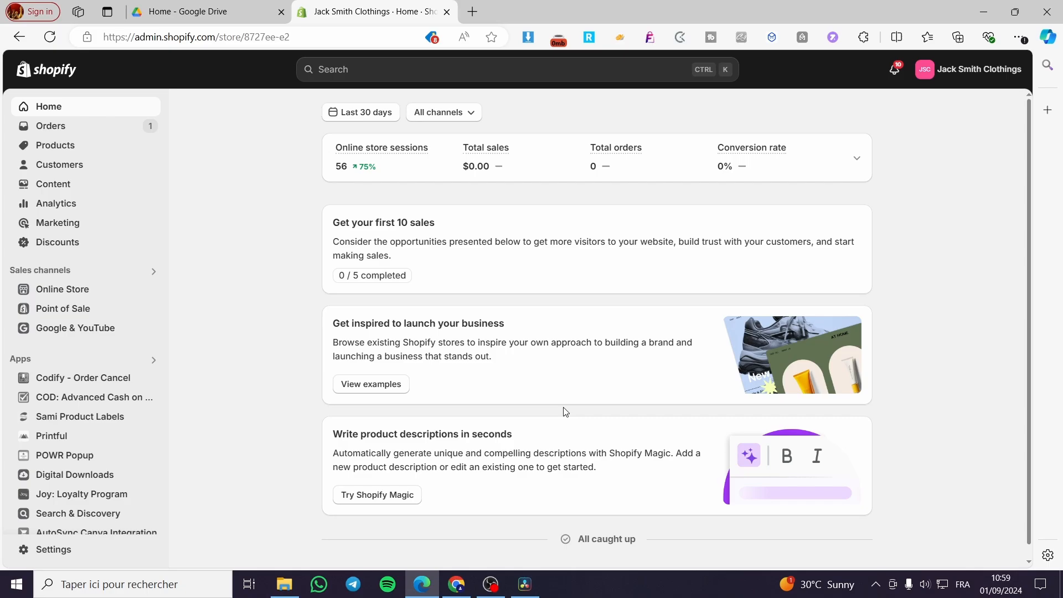
pyautogui.moveTo(570, 411)
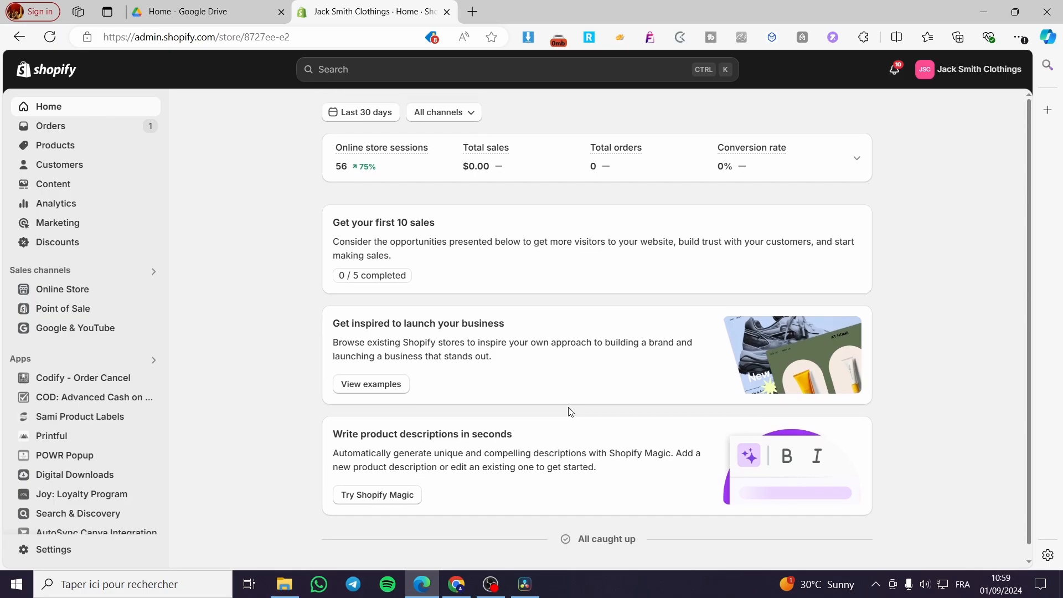
pyautogui.moveTo(245, 321)
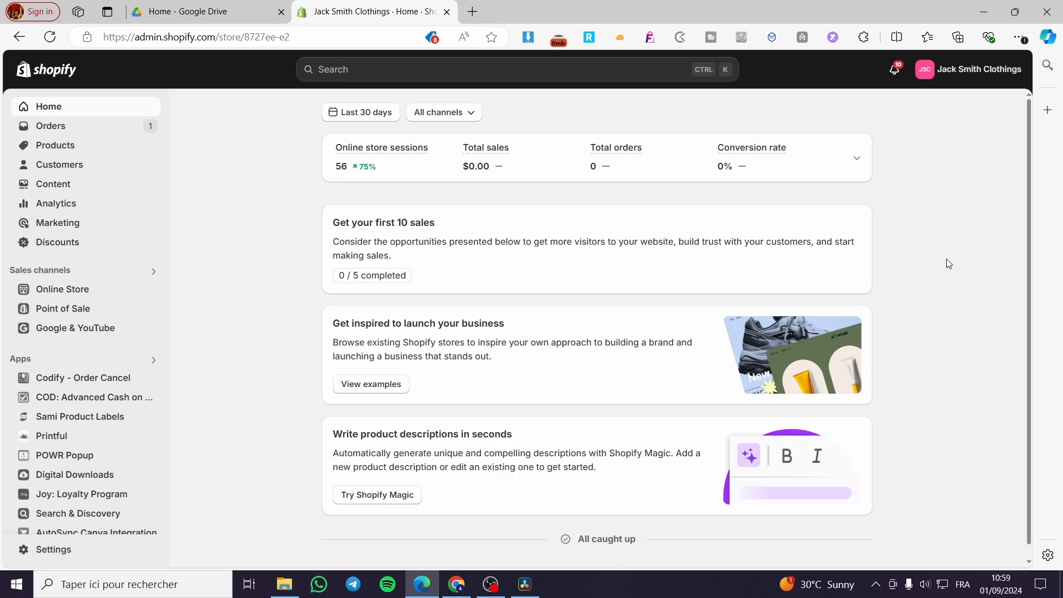
pyautogui.moveTo(134, 158)
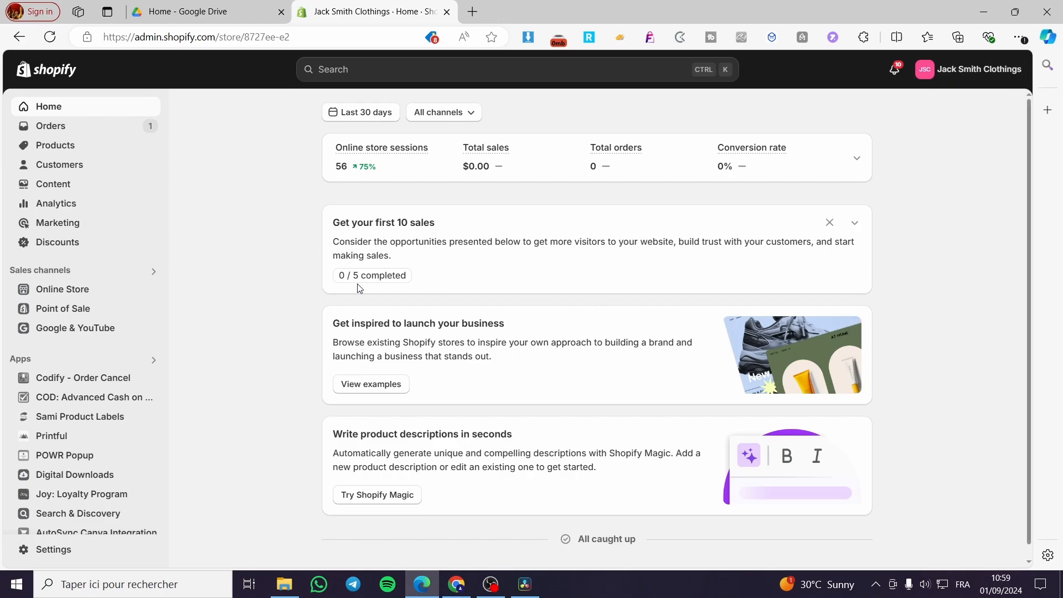
pyautogui.moveTo(150, 289)
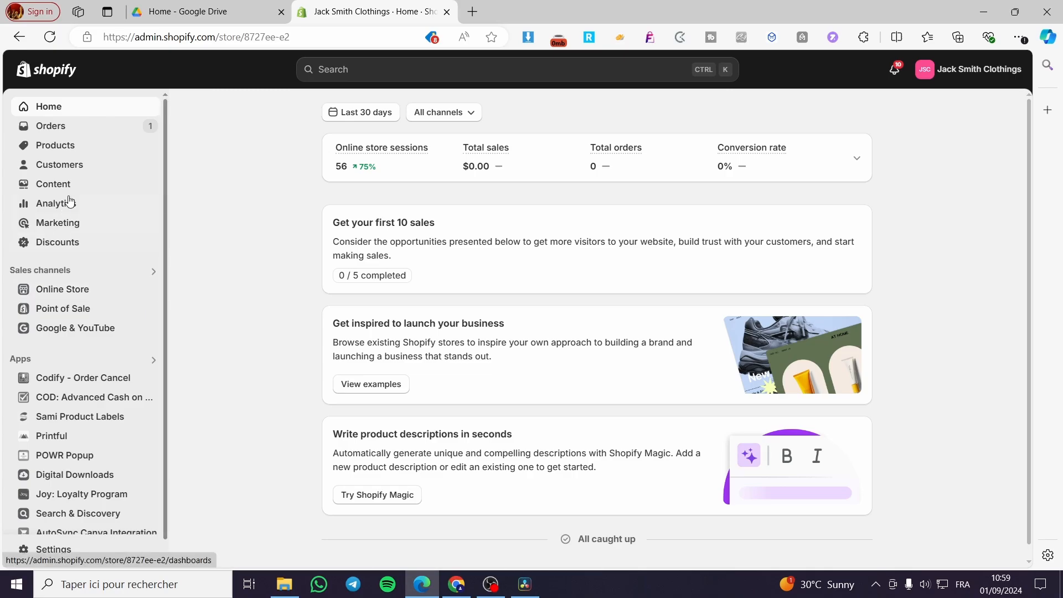
# - Open the Products list from the sidebar and reload it to show all store products
pyautogui.click(55, 146)
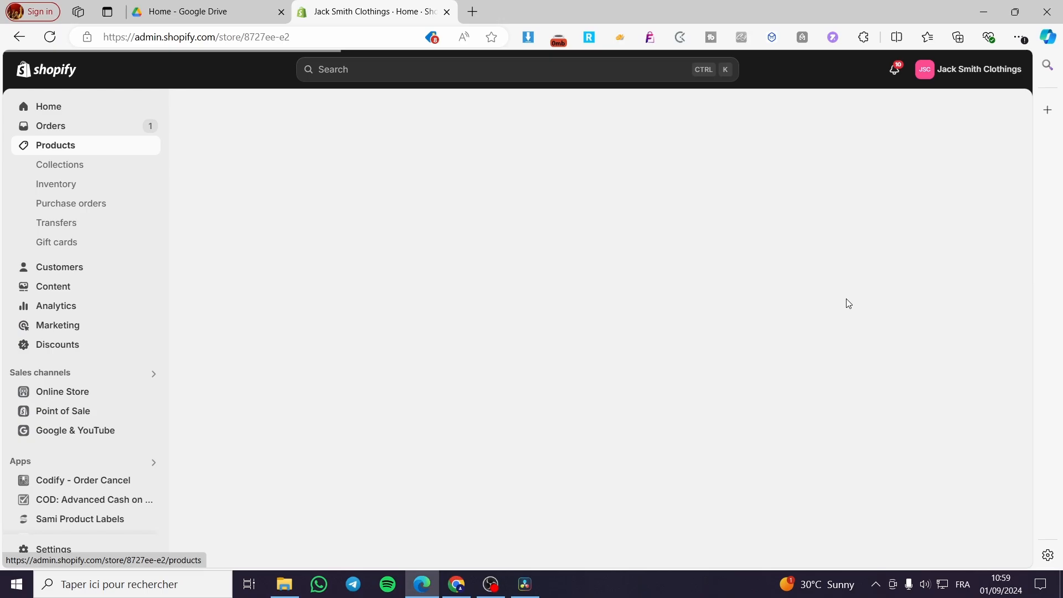
pyautogui.click(56, 146)
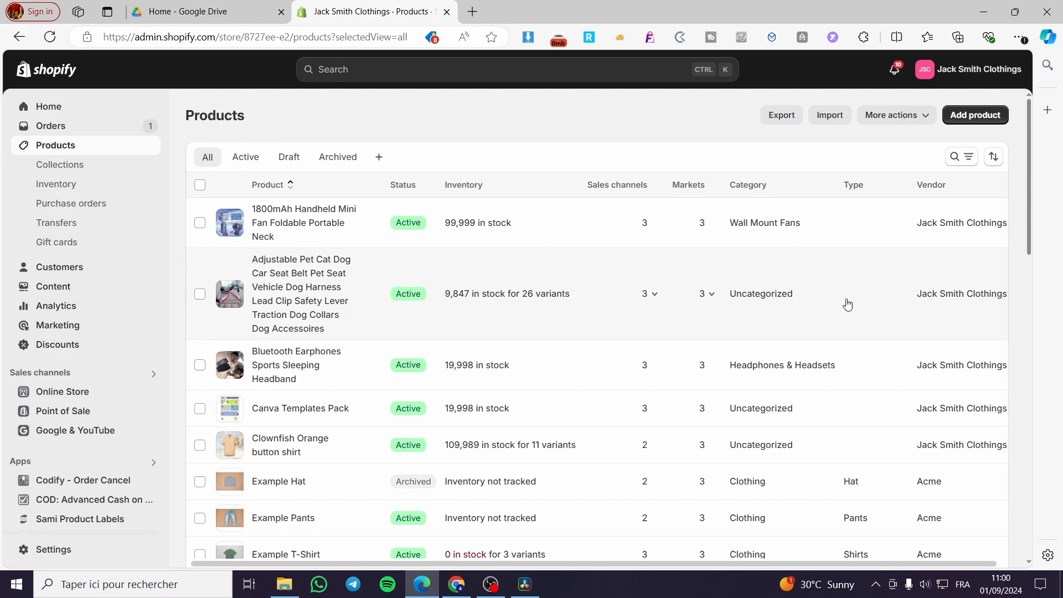
pyautogui.moveTo(812, 263)
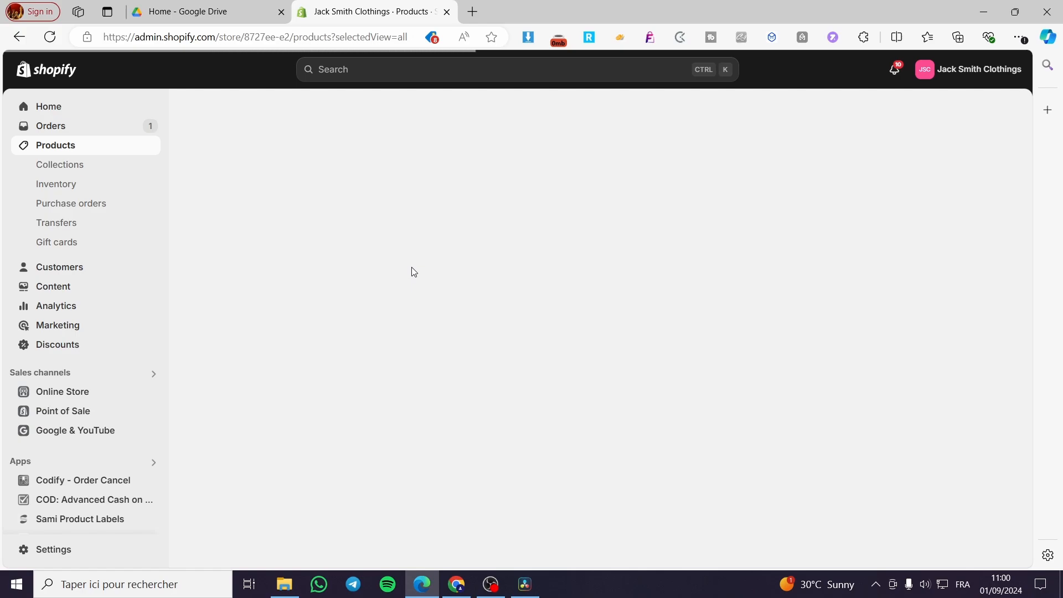
pyautogui.moveTo(411, 267)
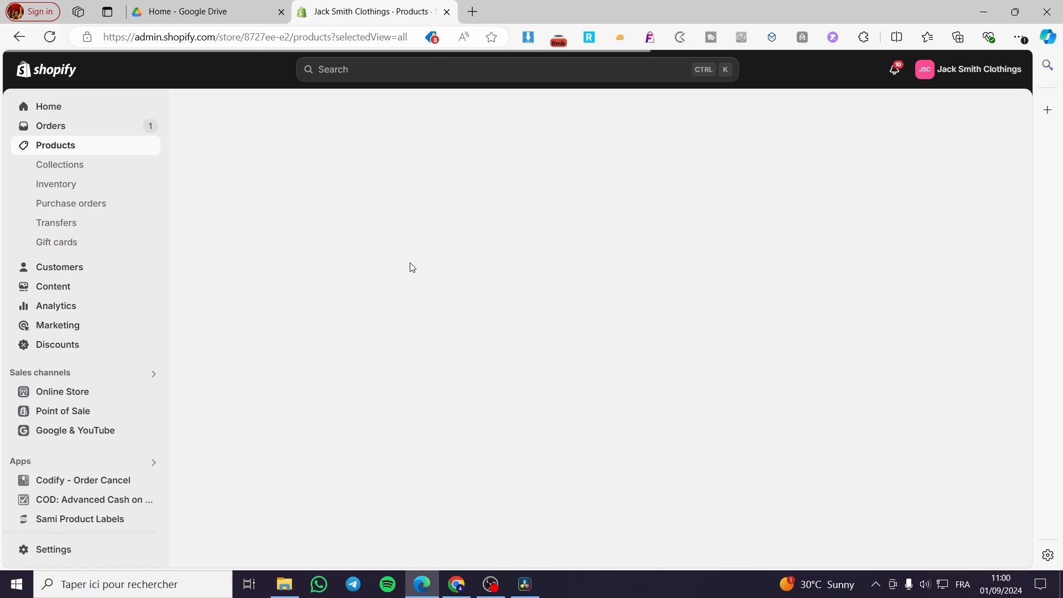
pyautogui.moveTo(676, 281)
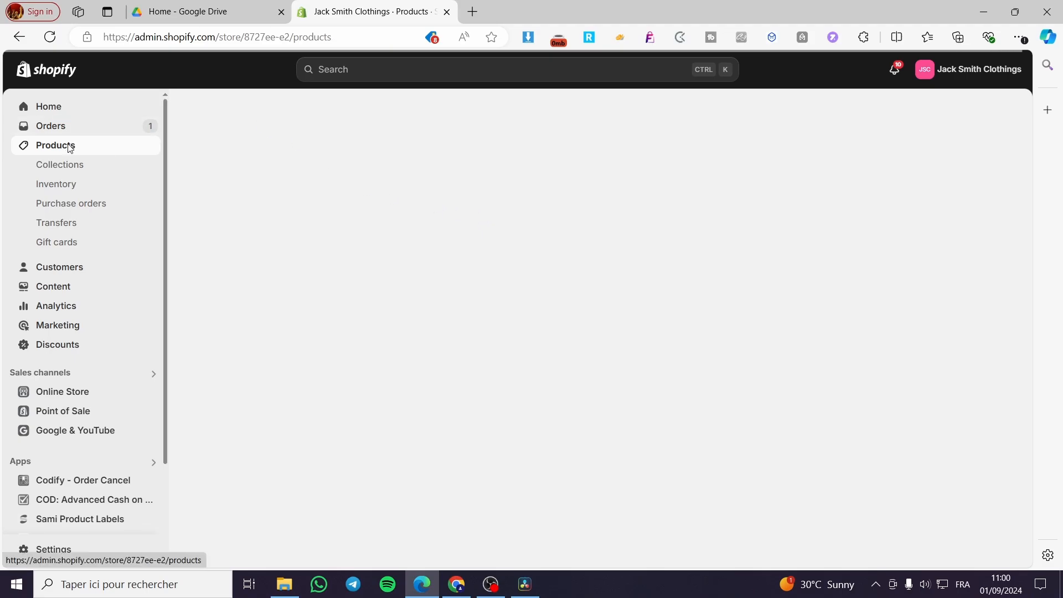
pyautogui.click(54, 145)
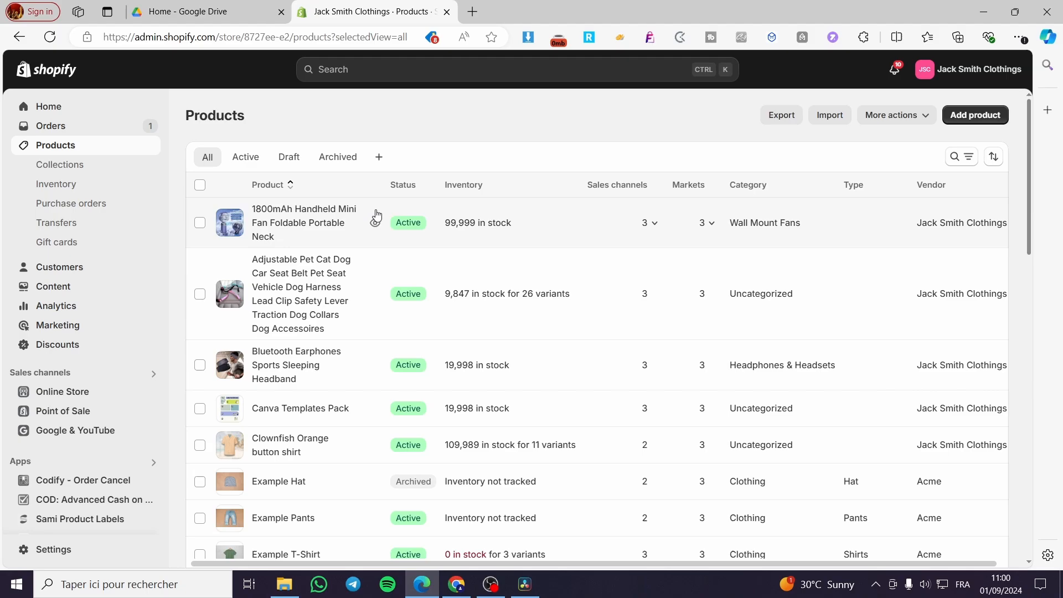
pyautogui.moveTo(297, 364)
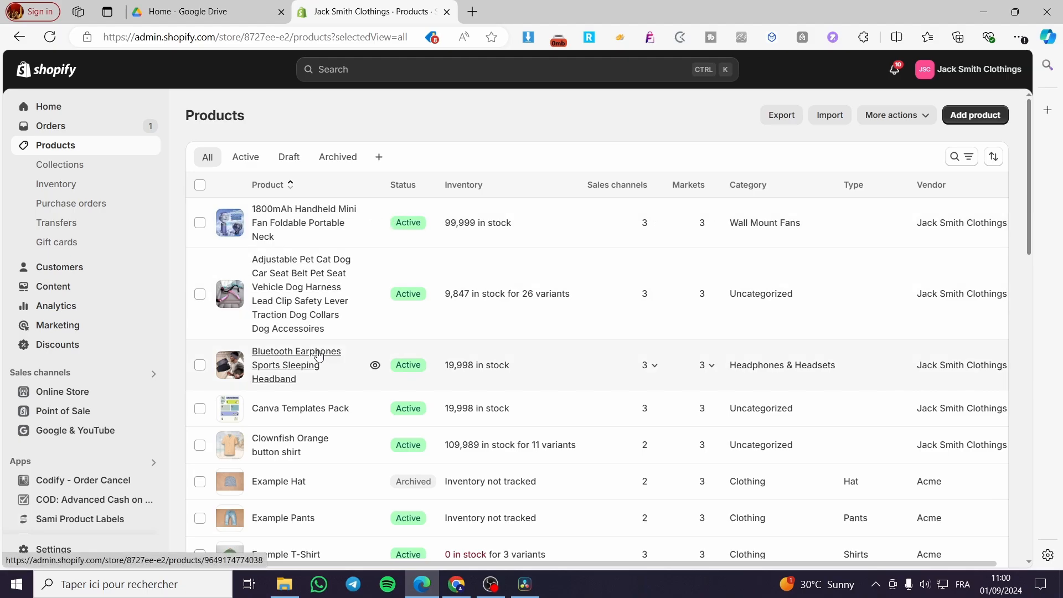
# - Review the pet car seat belt product page, then return to the Products list
pyautogui.click(296, 351)
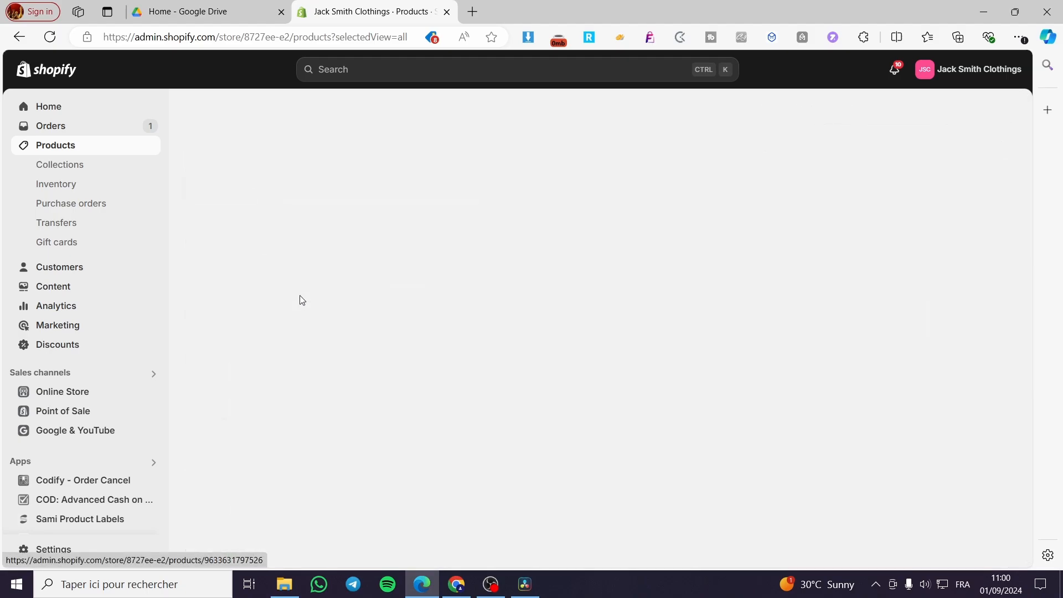
pyautogui.click(302, 299)
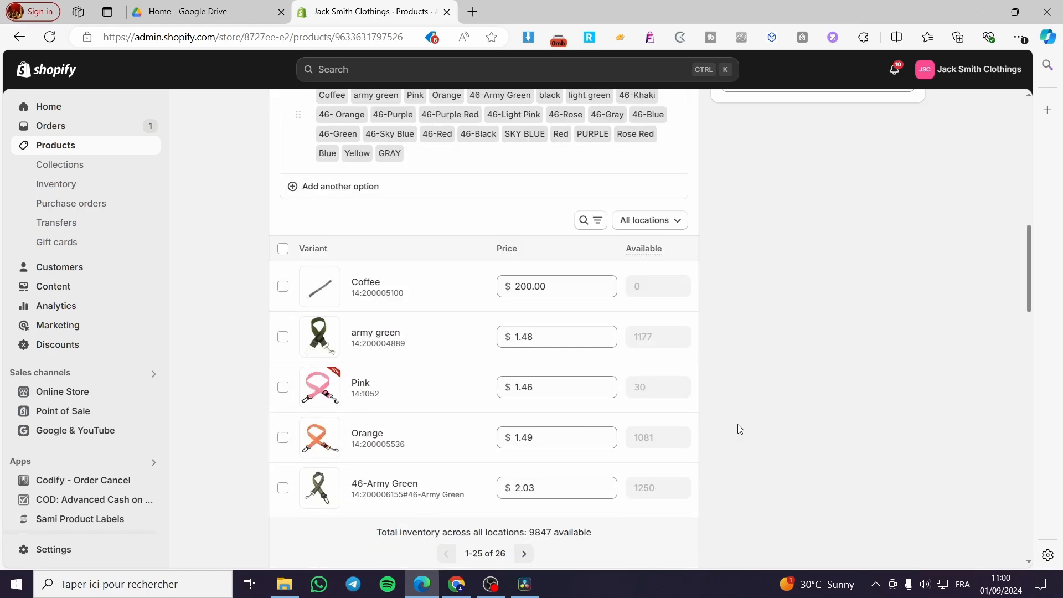
pyautogui.scroll(-3)
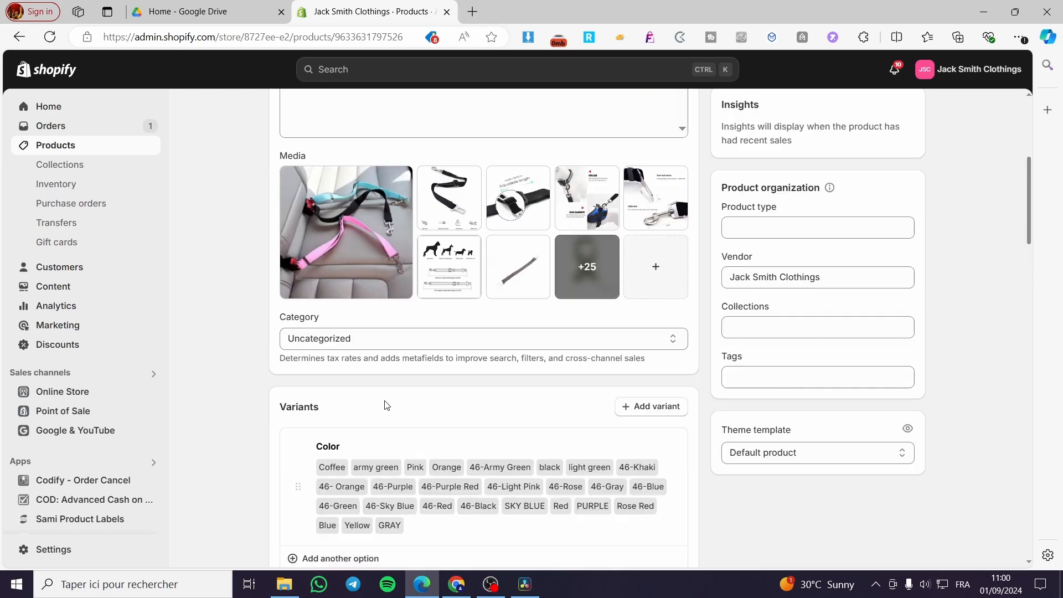
pyautogui.scroll(3)
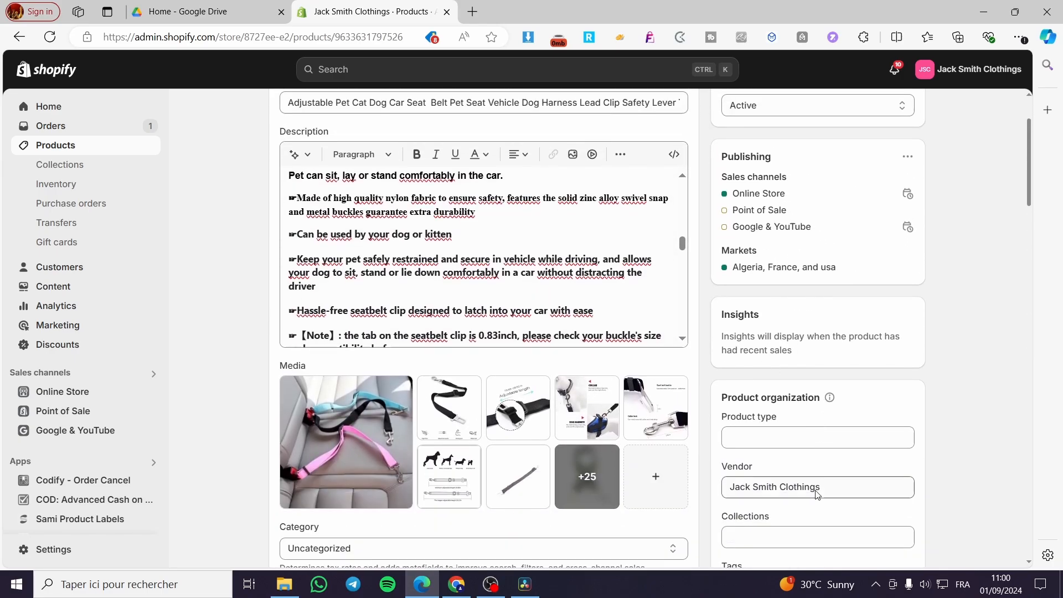
pyautogui.scroll(-3)
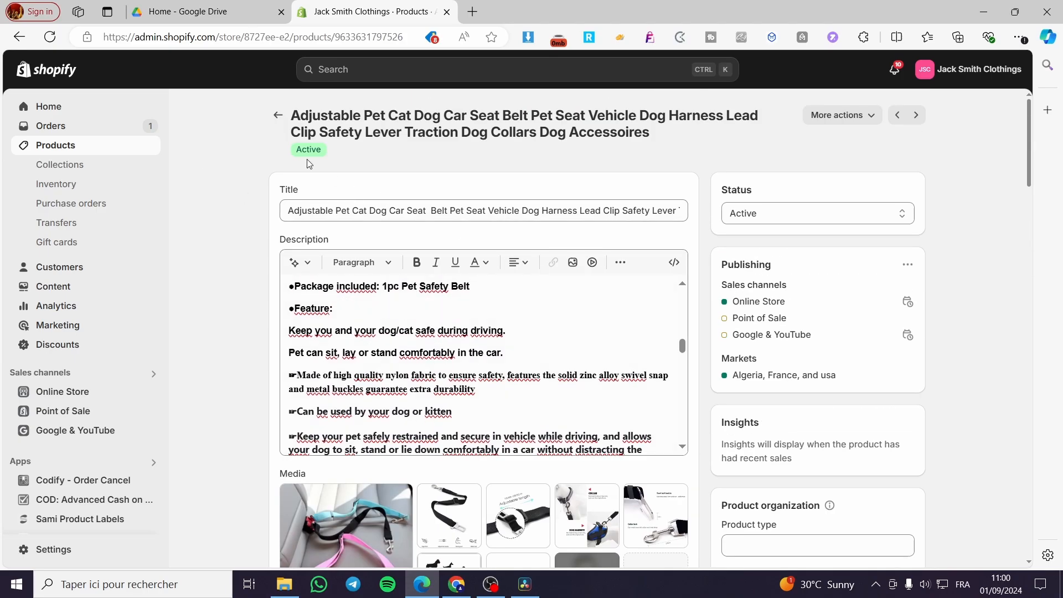
pyautogui.click(278, 115)
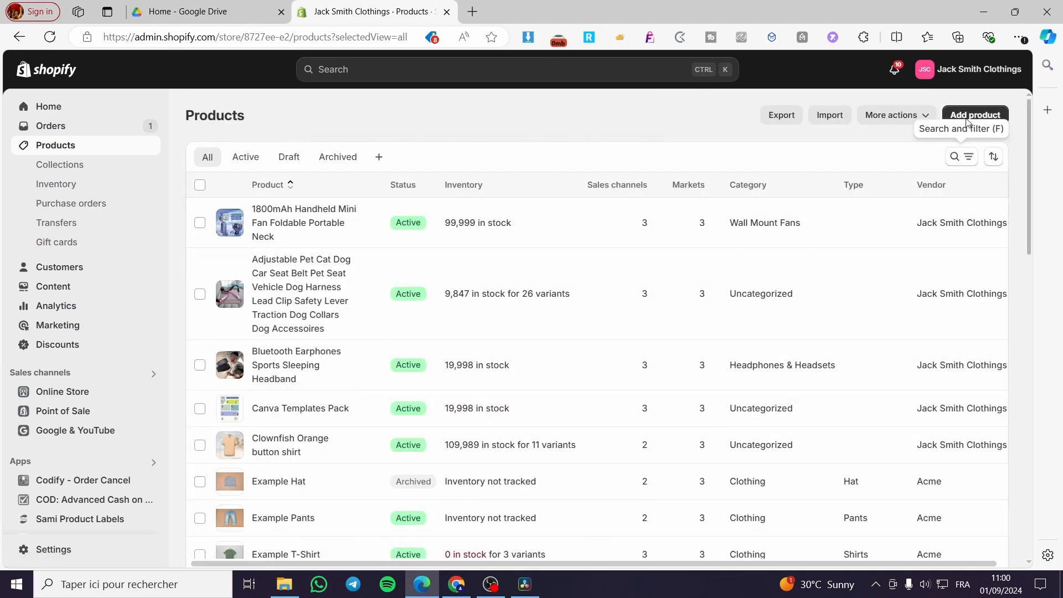
pyautogui.click(975, 115)
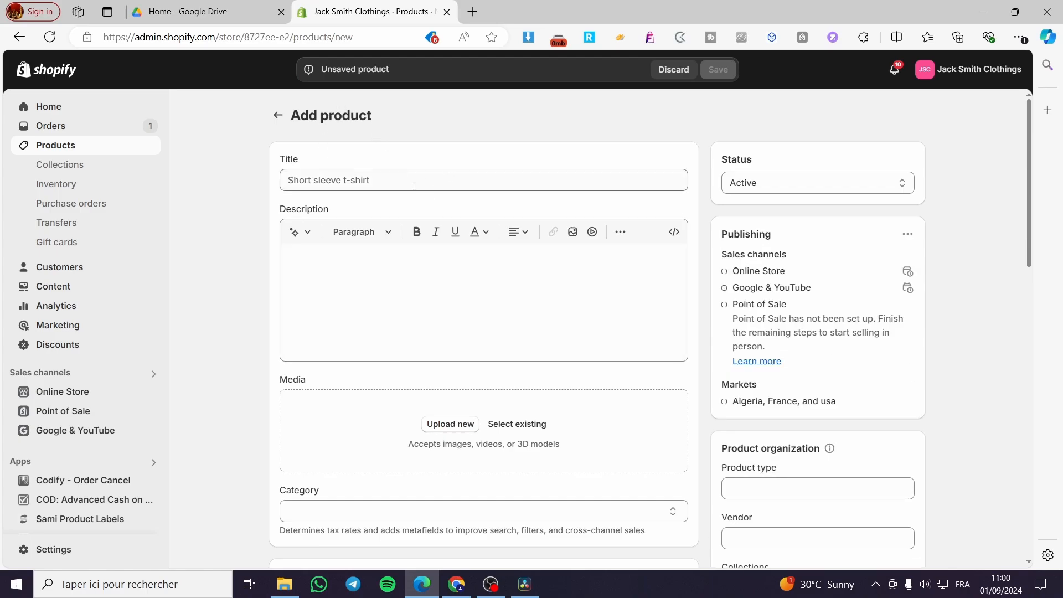
pyautogui.scroll(-3)
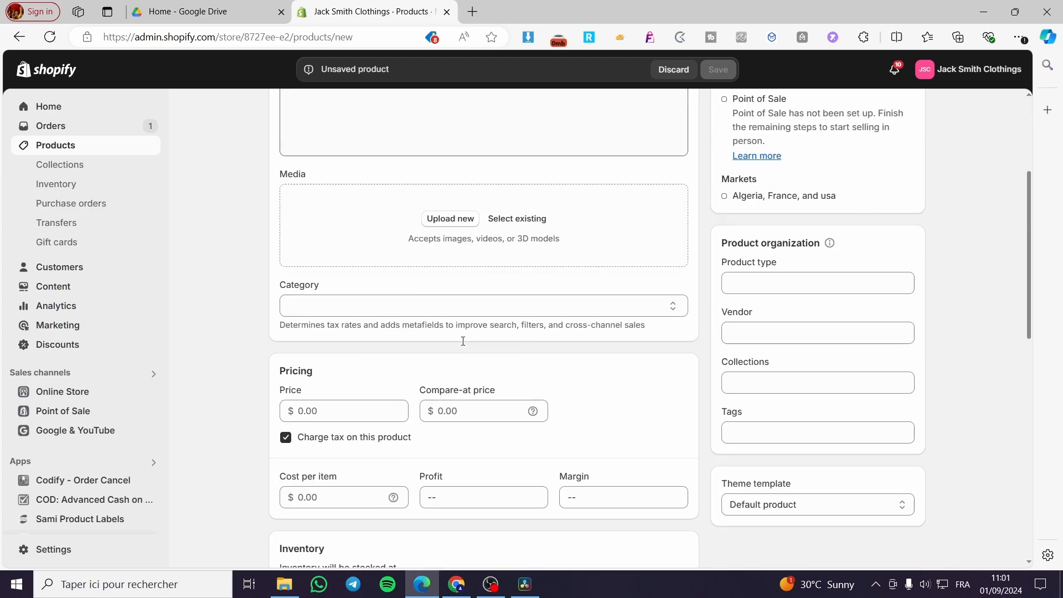
pyautogui.scroll(-3)
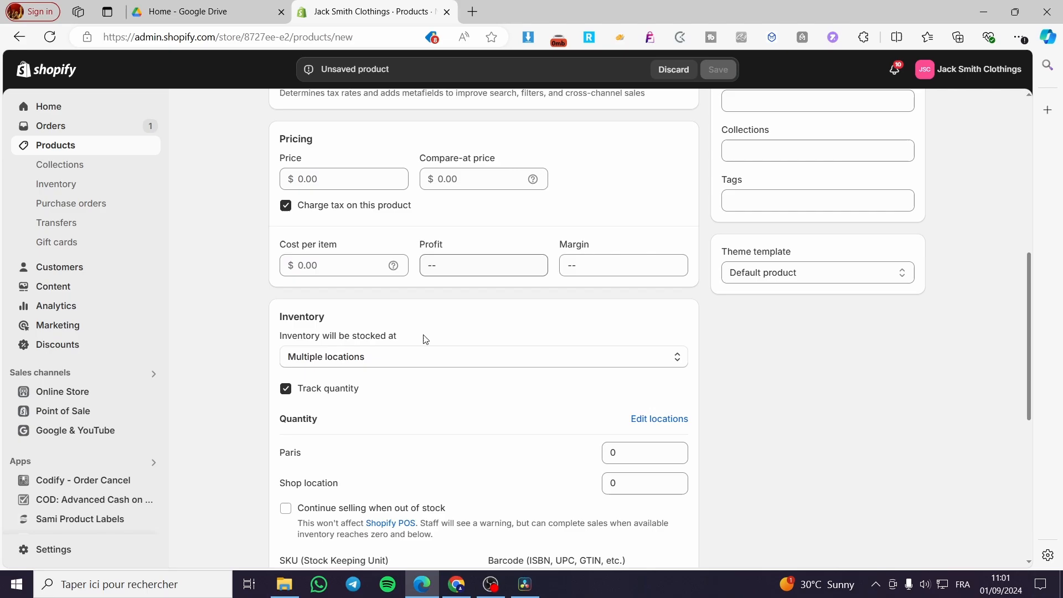
pyautogui.scroll(-3)
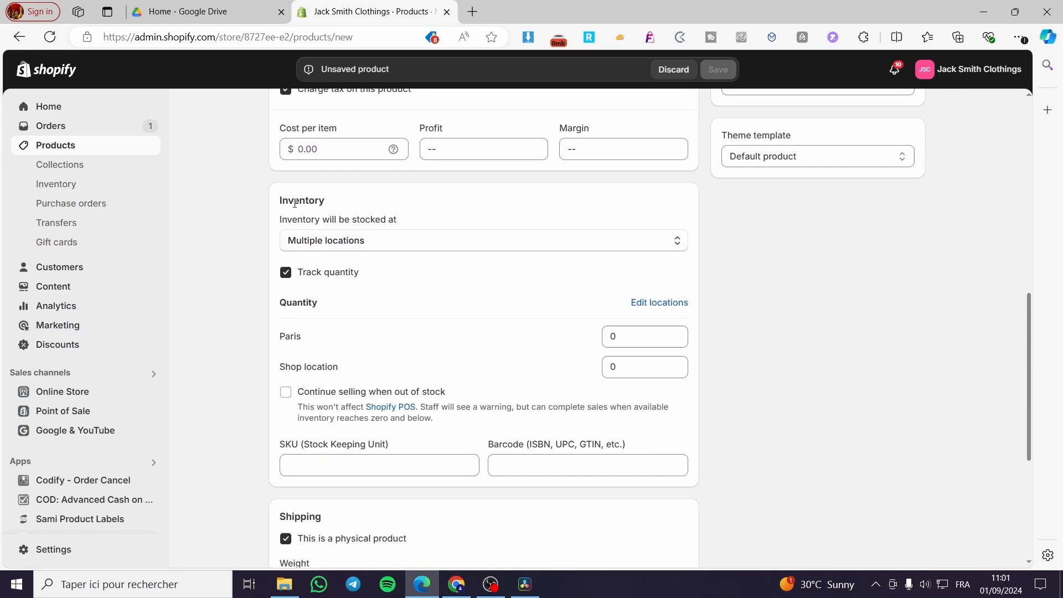
pyautogui.click(378, 465)
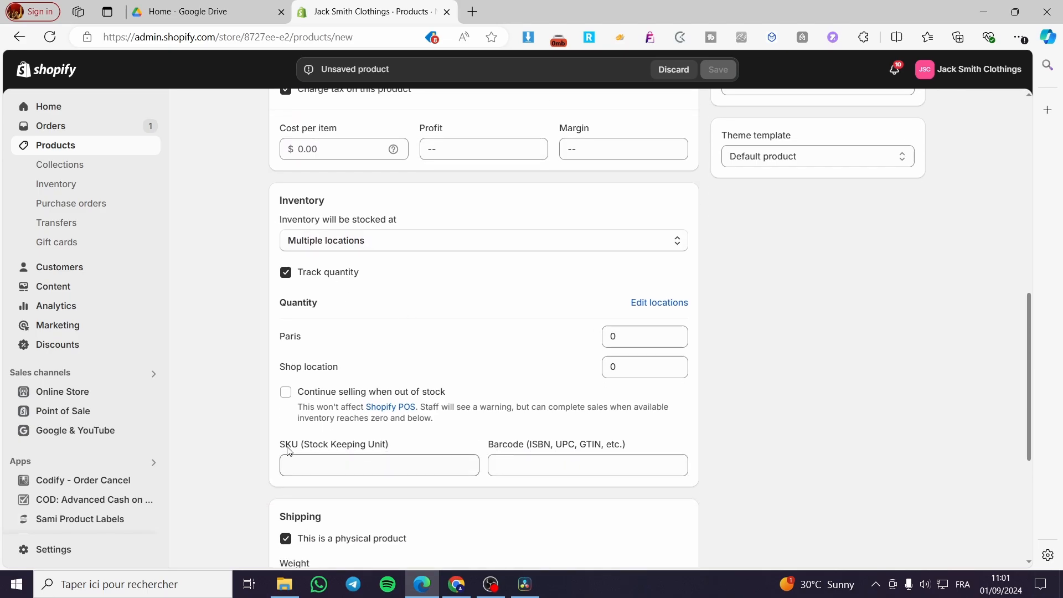
pyautogui.click(587, 464)
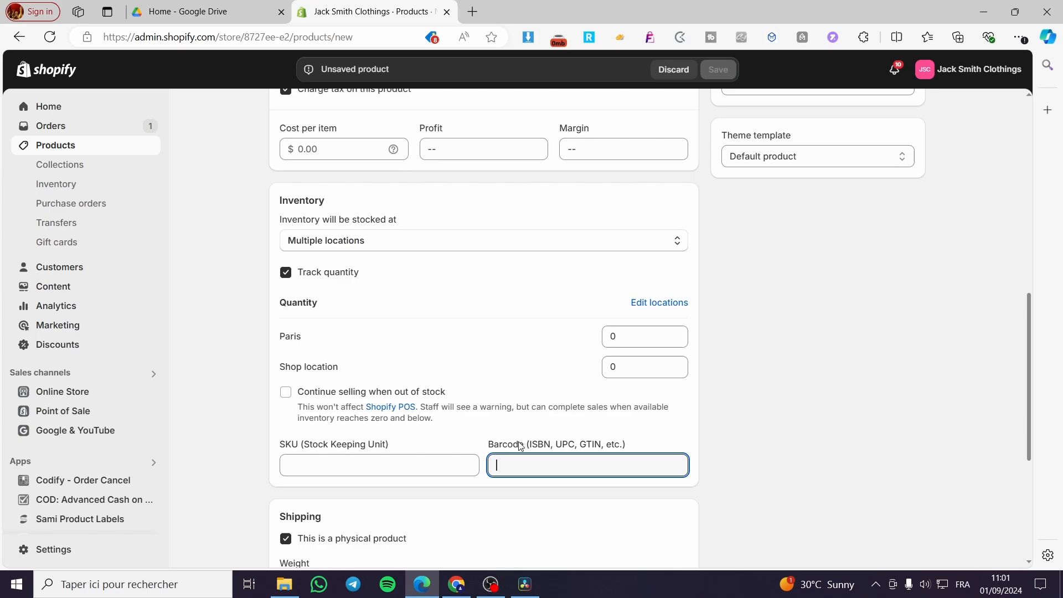
pyautogui.write('1234')
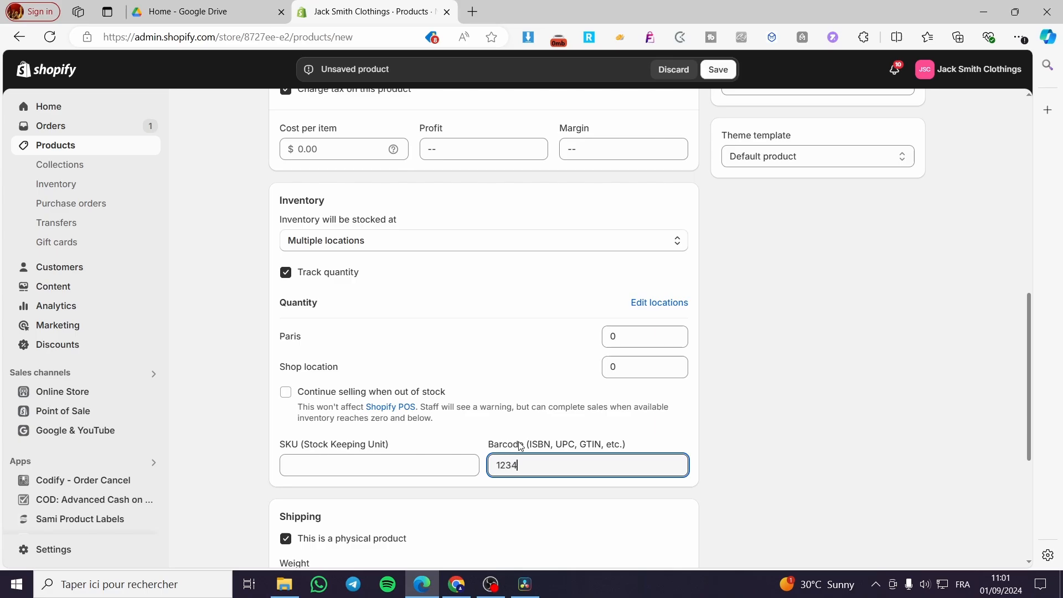
pyautogui.write('567890')
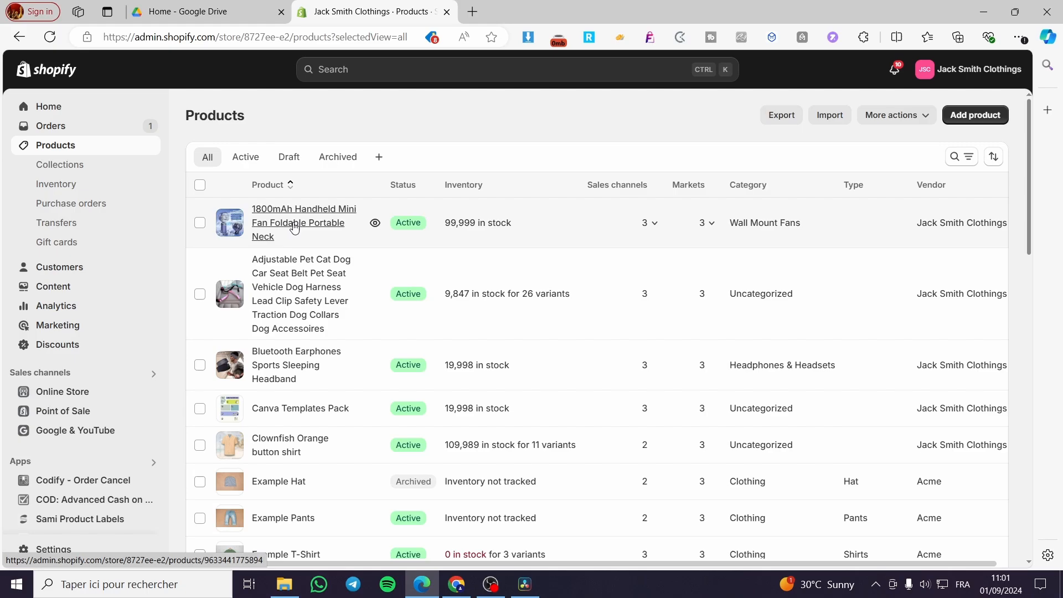
pyautogui.click(303, 223)
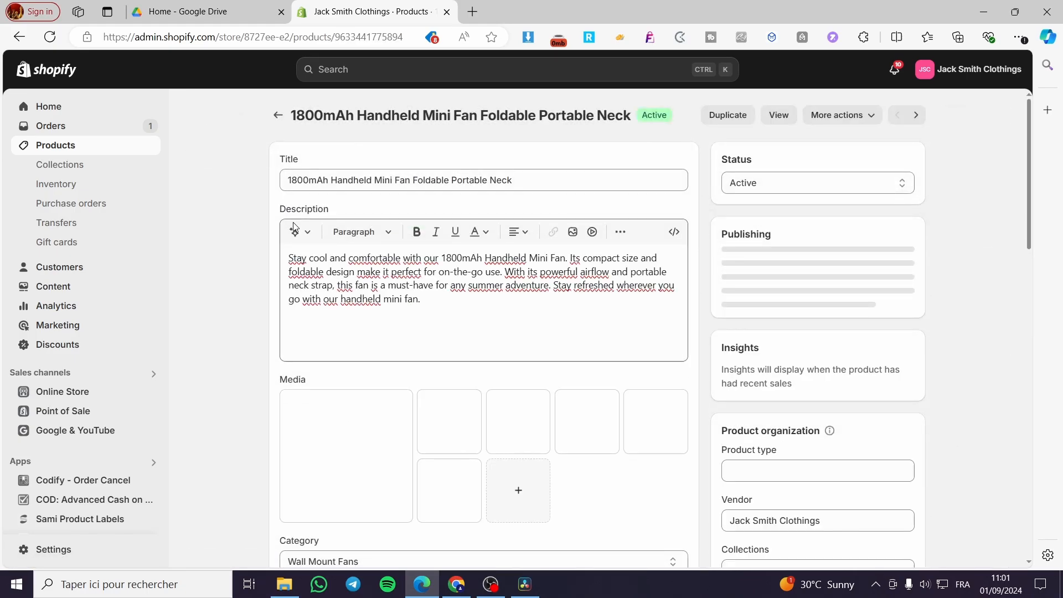
pyautogui.scroll(-3)
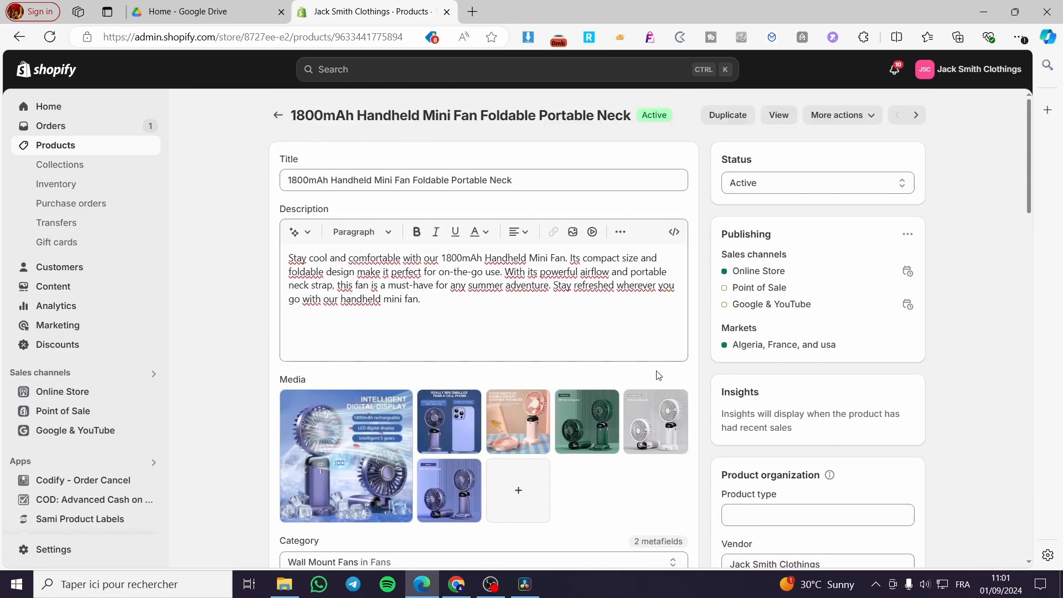
pyautogui.scroll(-3)
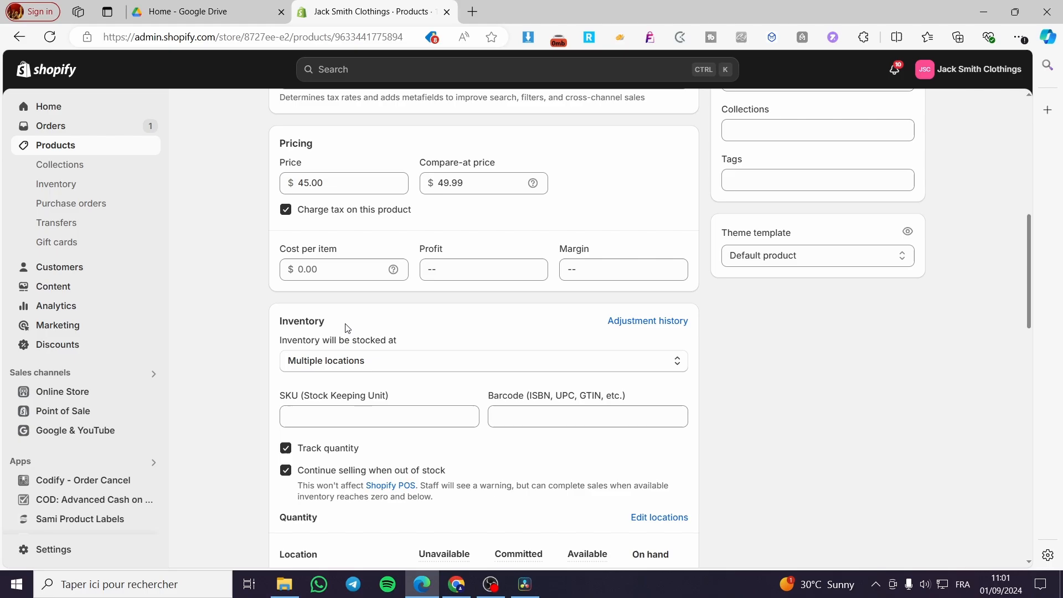
pyautogui.click(587, 416)
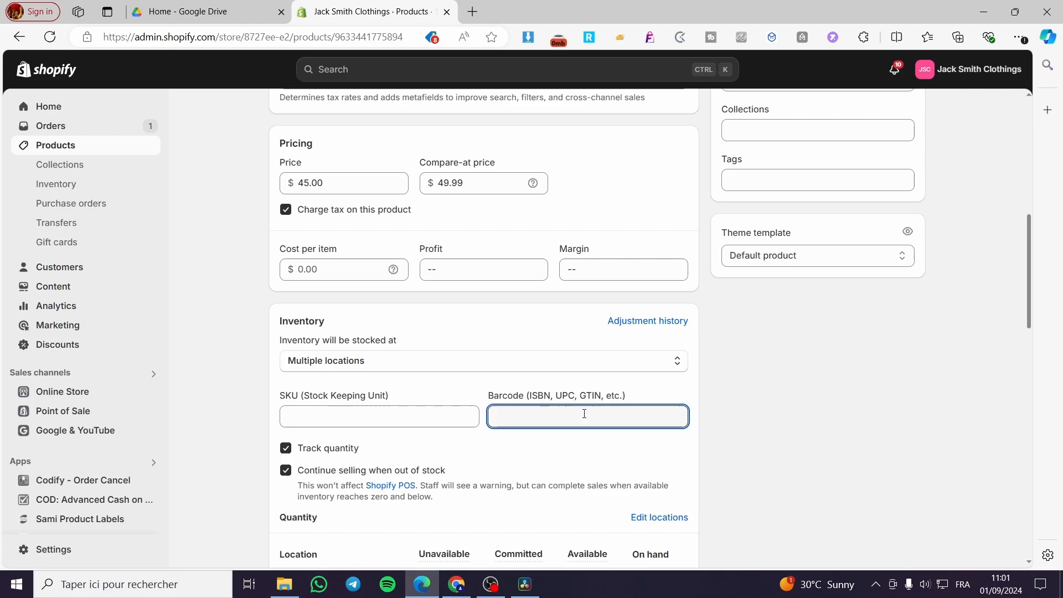
pyautogui.write('1234567890')
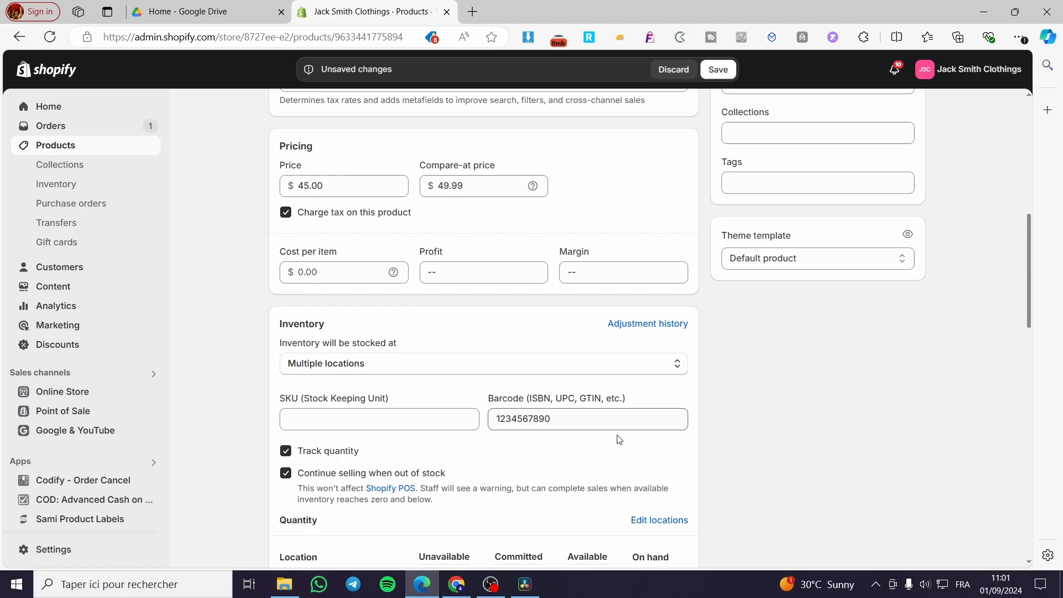
pyautogui.scroll(-3)
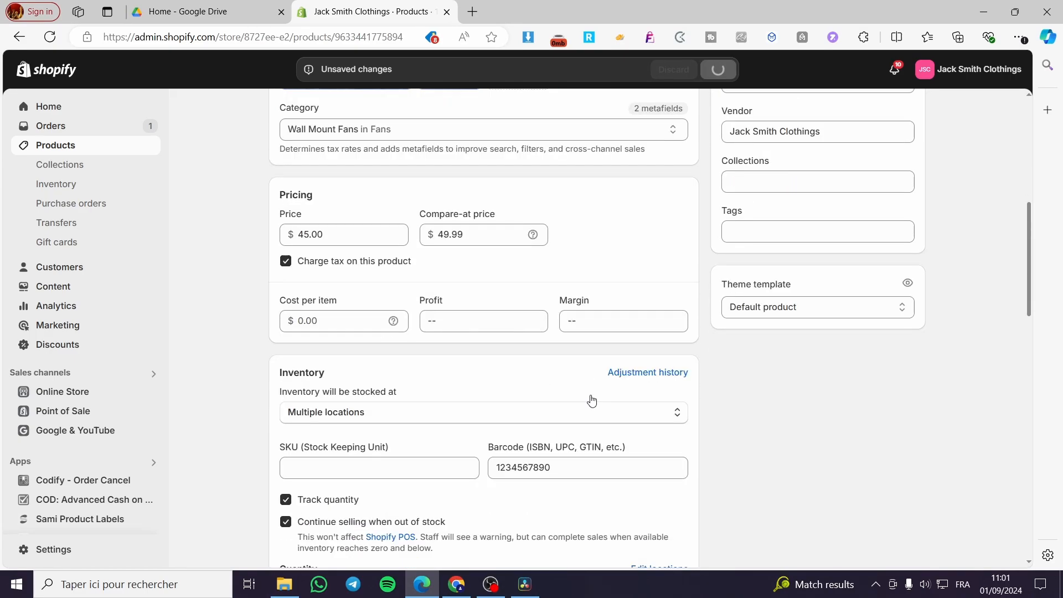
pyautogui.click(718, 69)
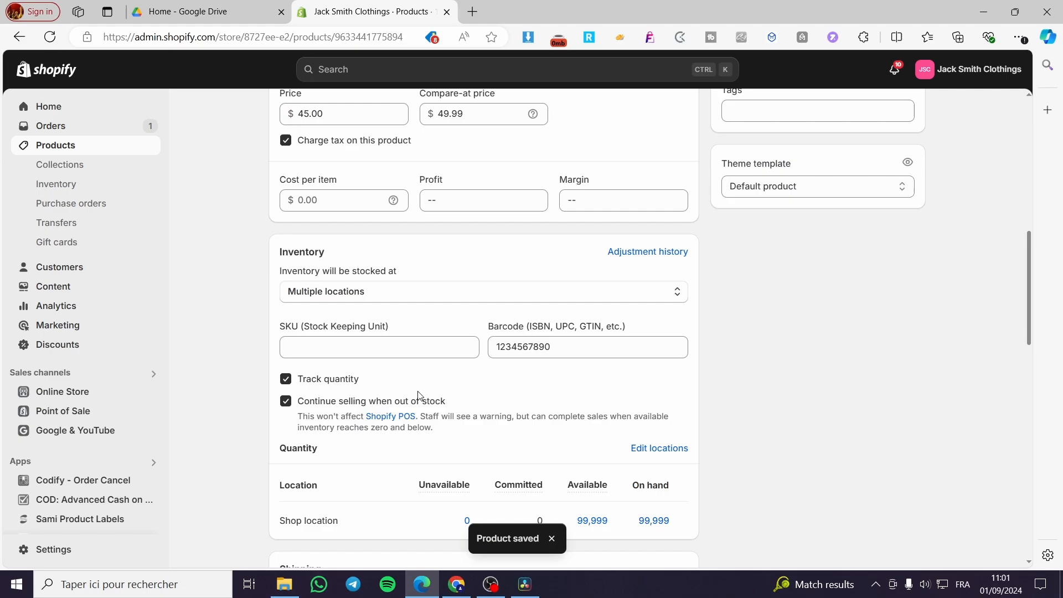